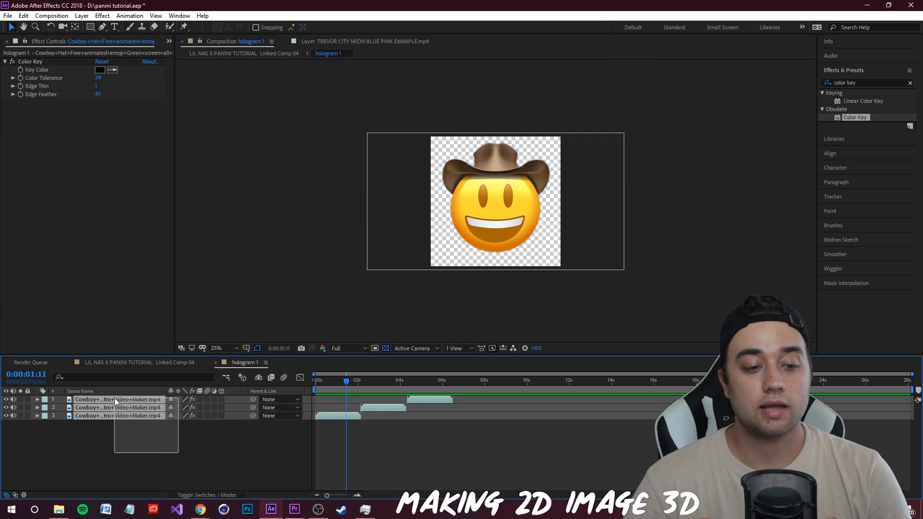
Step: Pre-compose the three keyed Cowboy clip layers into a 'cowboy' composition and return the playhead to 0
{"action": "right_click", "coordinate": [116, 408]}
{"action": "type", "text": "cow"}
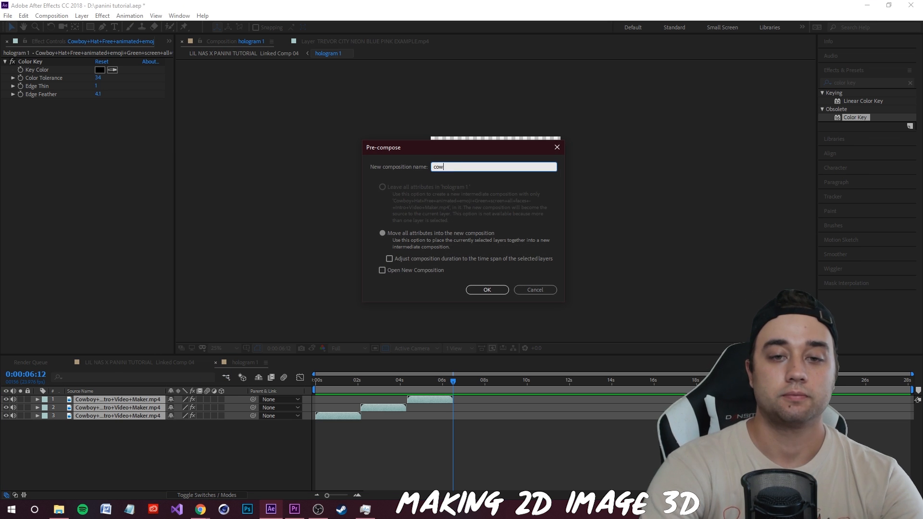
{"action": "left_click", "coordinate": [486, 289]}
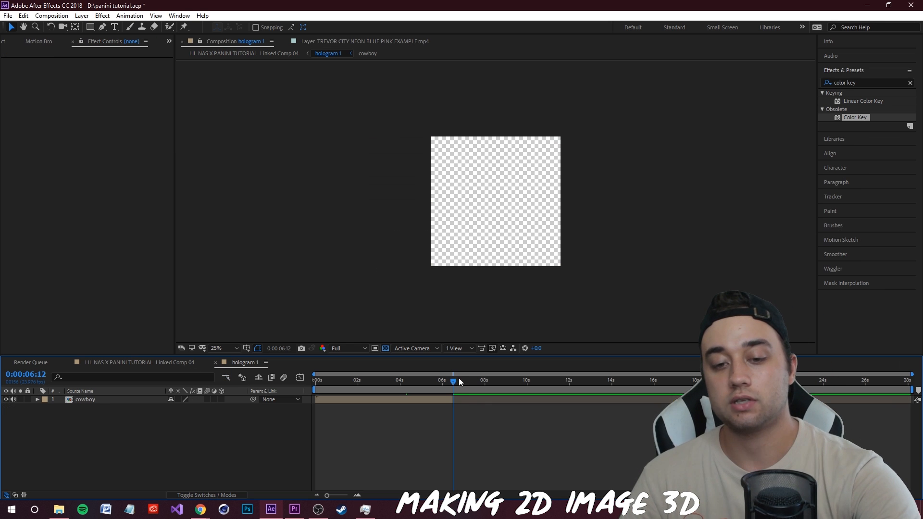
{"action": "left_click", "coordinate": [314, 379]}
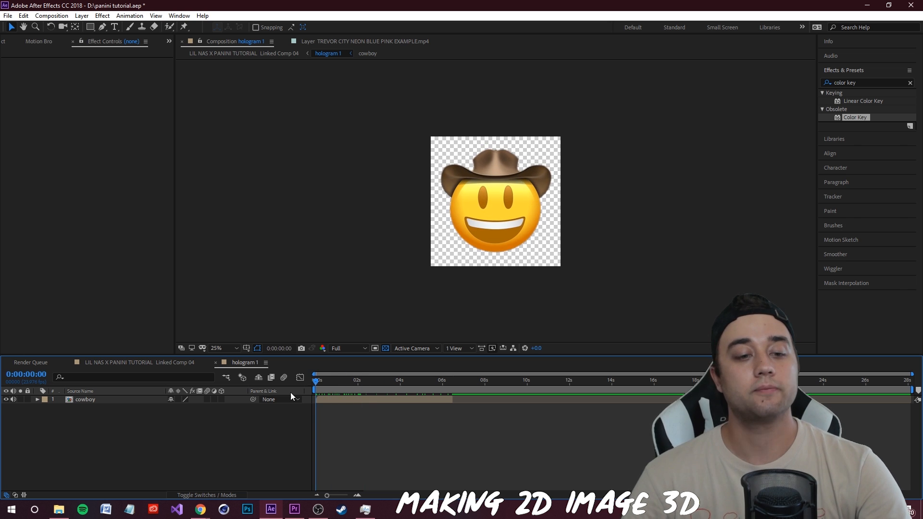
Step: Search Effects & Presets for 'levels', make the cowboy layer 3D and view it through the Active Camera with its properties revealed
{"action": "type", "text": "levels"}
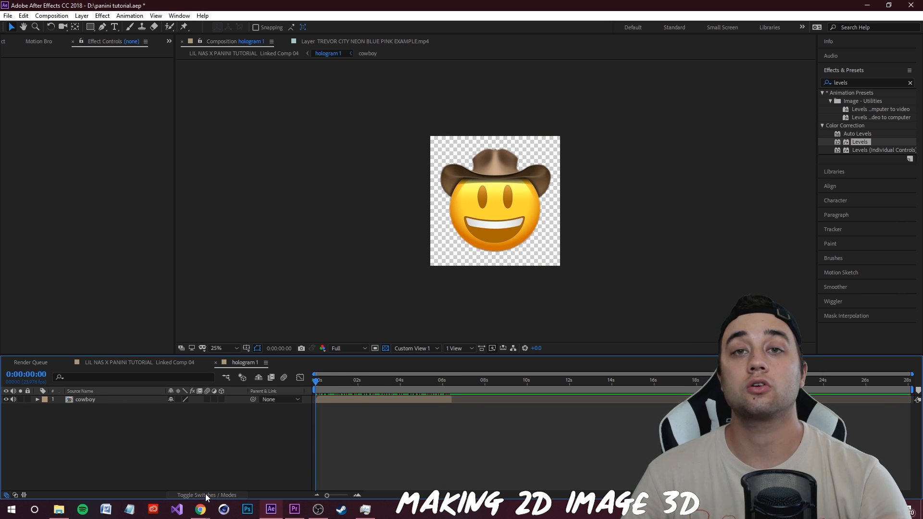
{"action": "left_click", "coordinate": [221, 398]}
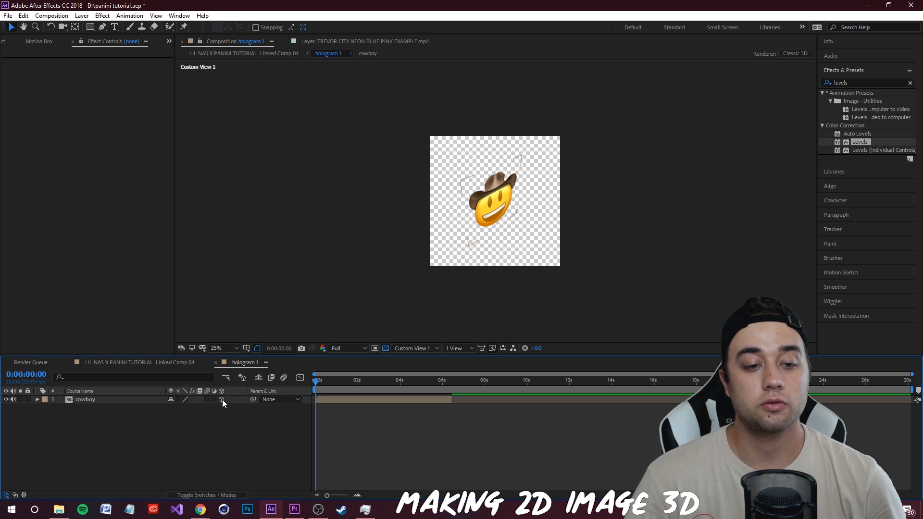
{"action": "left_click", "coordinate": [415, 348]}
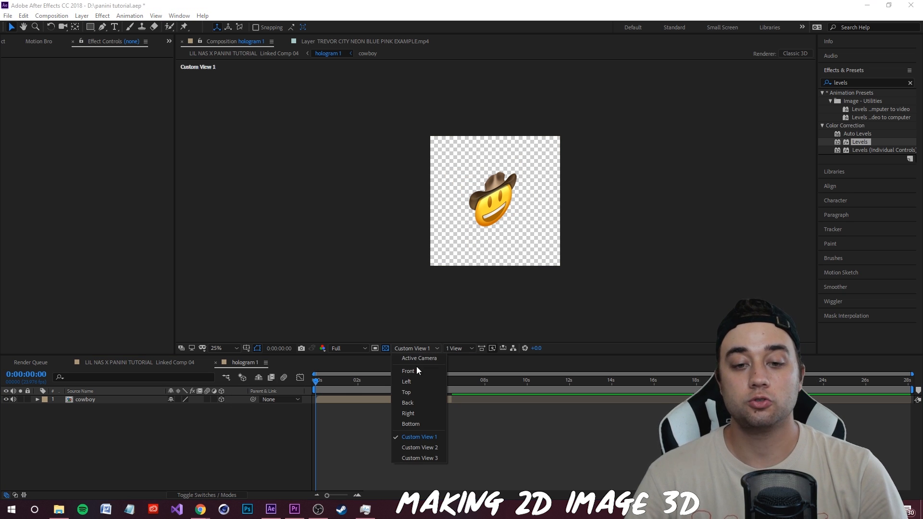
{"action": "left_click", "coordinate": [418, 358]}
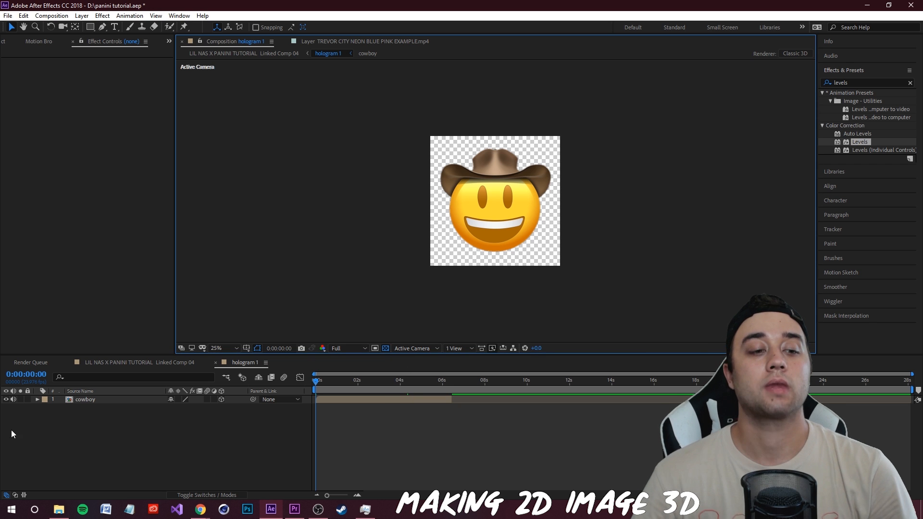
{"action": "left_click", "coordinate": [38, 400]}
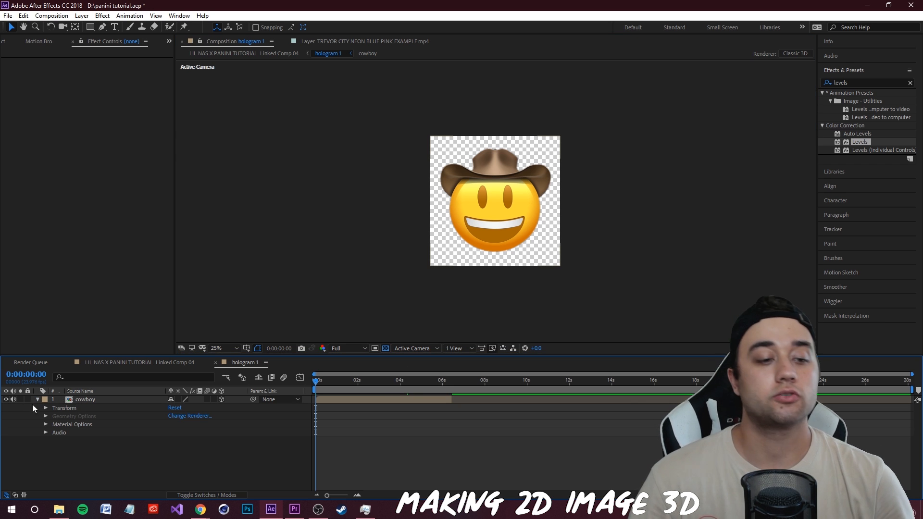
Step: Separate the cowboy layer's Position into X, Y and Z values and select Z Position
{"action": "left_click", "coordinate": [45, 408]}
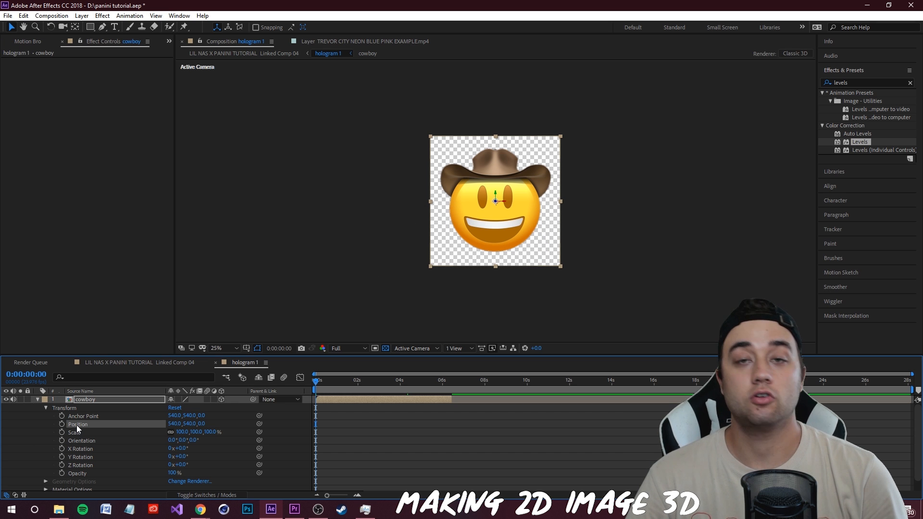
{"action": "right_click", "coordinate": [77, 424]}
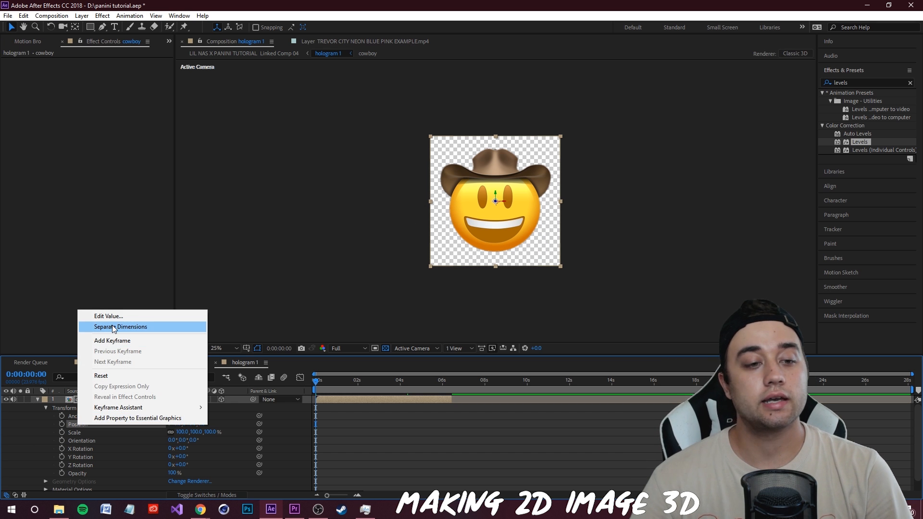
{"action": "left_click", "coordinate": [122, 327]}
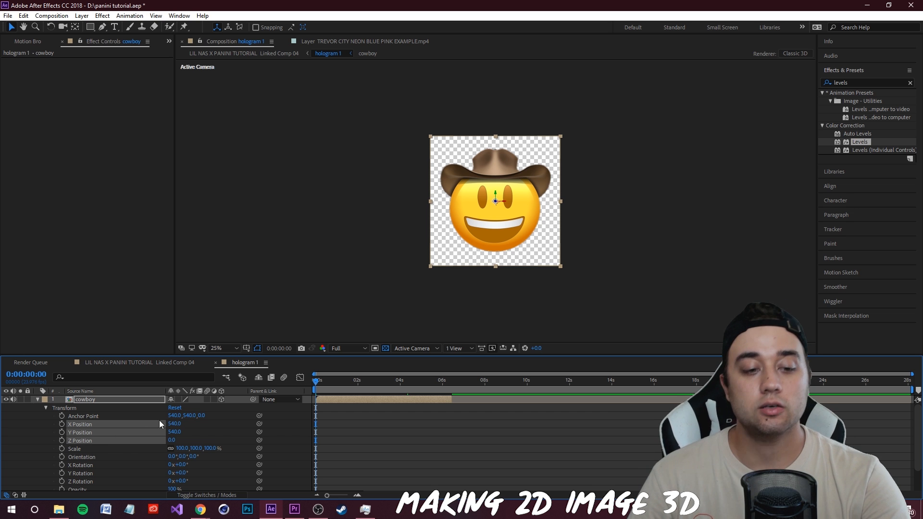
{"action": "mouse_move", "coordinate": [208, 444]}
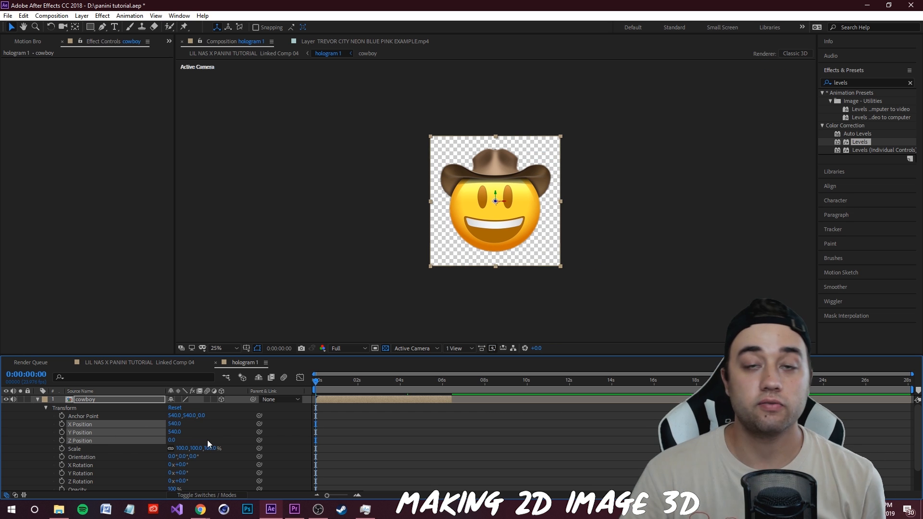
{"action": "mouse_move", "coordinate": [266, 441]}
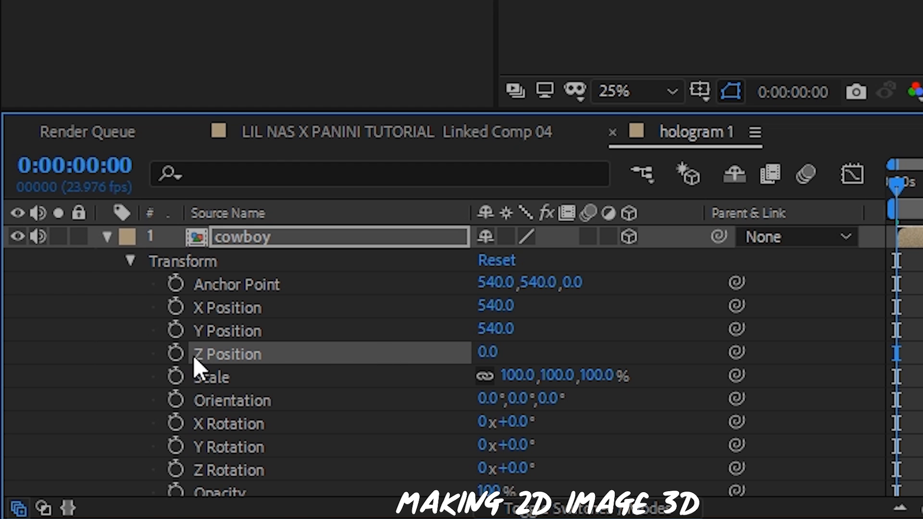
{"action": "left_click", "coordinate": [174, 354]}
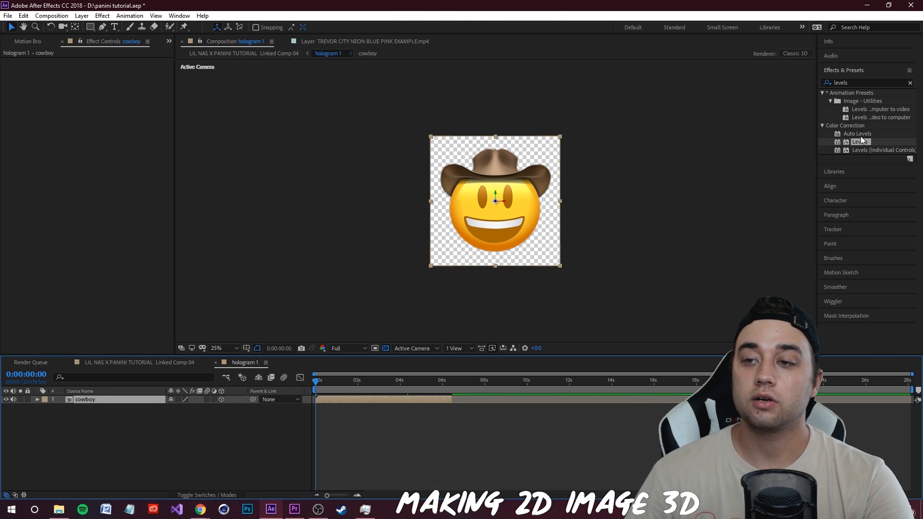
Step: Apply the Levels effect to the cowboy layer to darken the emoji
{"action": "double_click", "coordinate": [859, 142]}
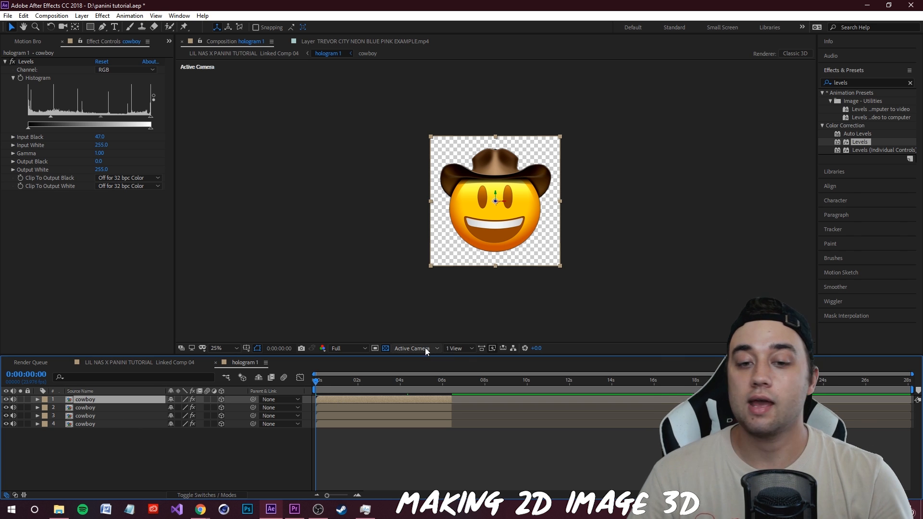
Step: Switch the viewer to Custom View 1 and add a new camera to the hologram comp
{"action": "left_click", "coordinate": [414, 348]}
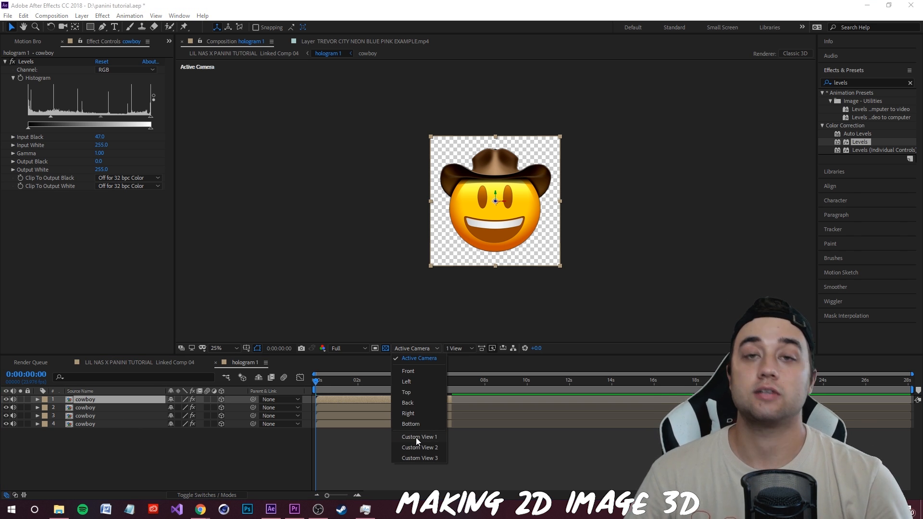
{"action": "left_click", "coordinate": [419, 436]}
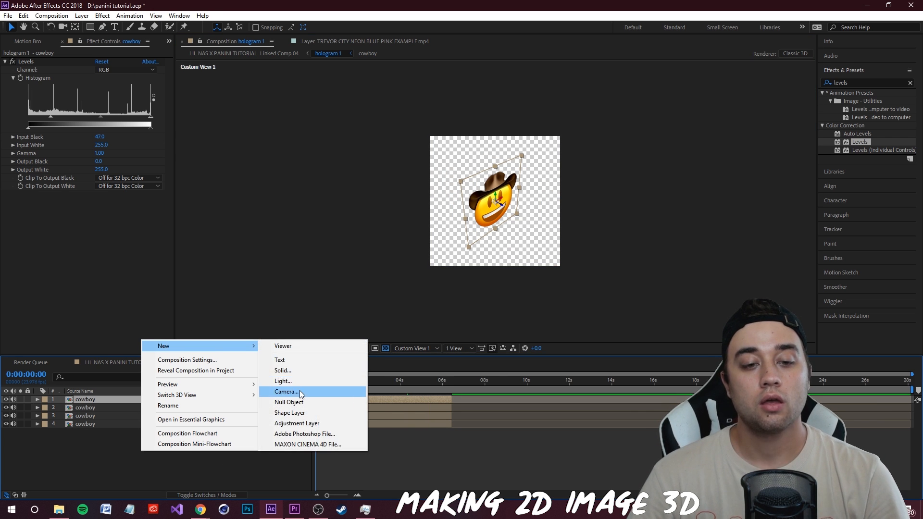
{"action": "left_click", "coordinate": [285, 391]}
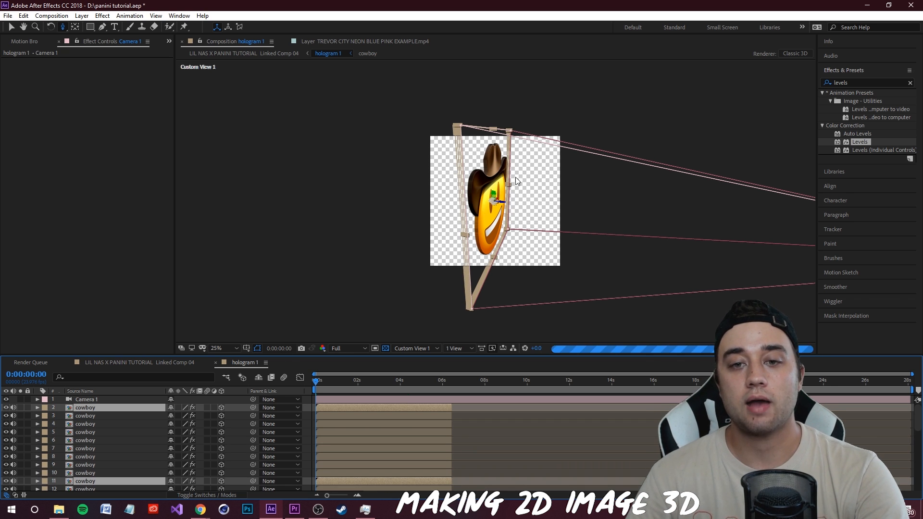
Step: Zoom in on the extruded emoji and select the stack of roughly seventy offset cowboy duplicates
{"action": "left_click", "coordinate": [222, 348]}
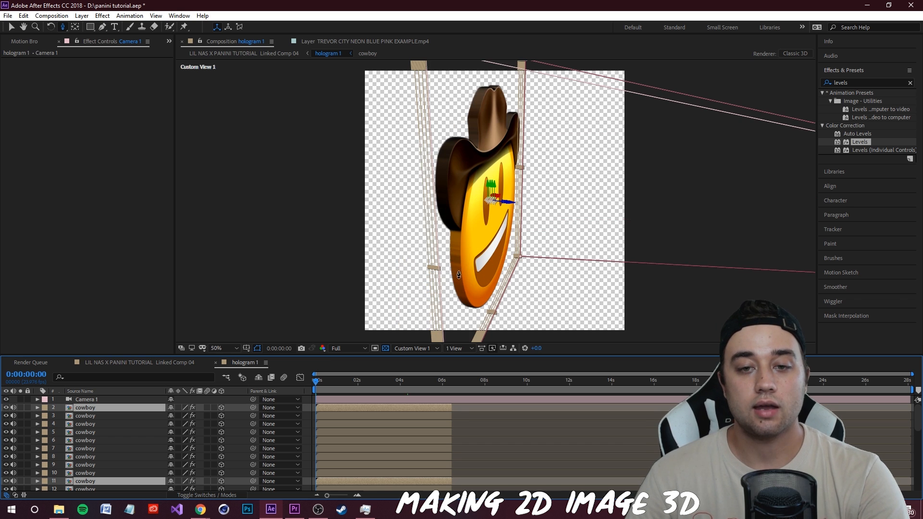
{"action": "left_click", "coordinate": [216, 348]}
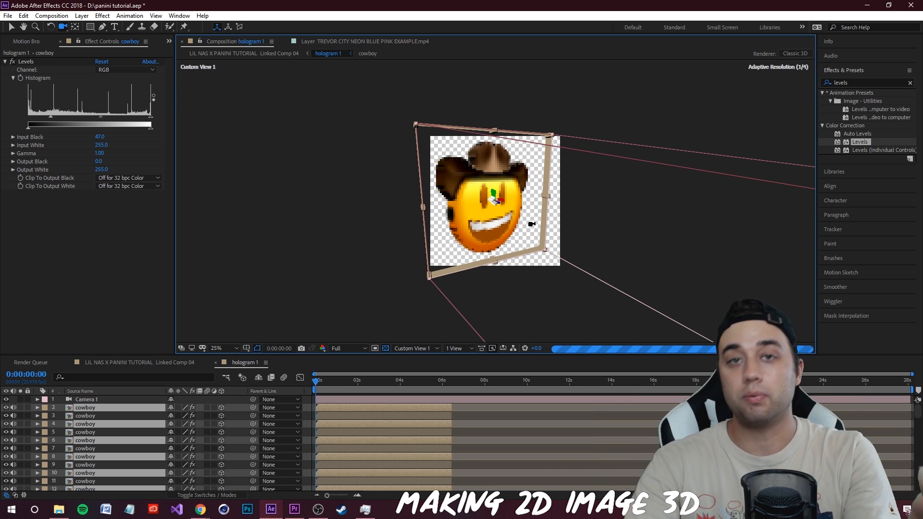
{"action": "left_click", "coordinate": [8, 16]}
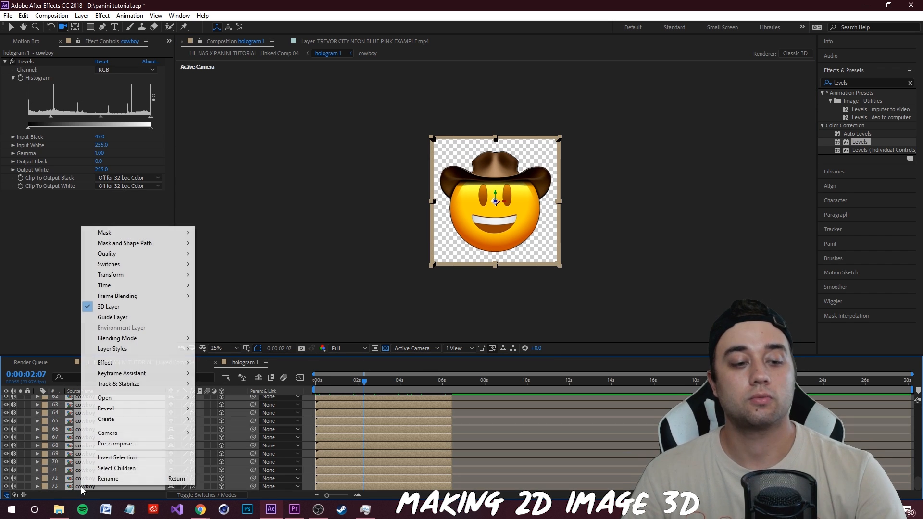
{"action": "mouse_move", "coordinate": [117, 443]}
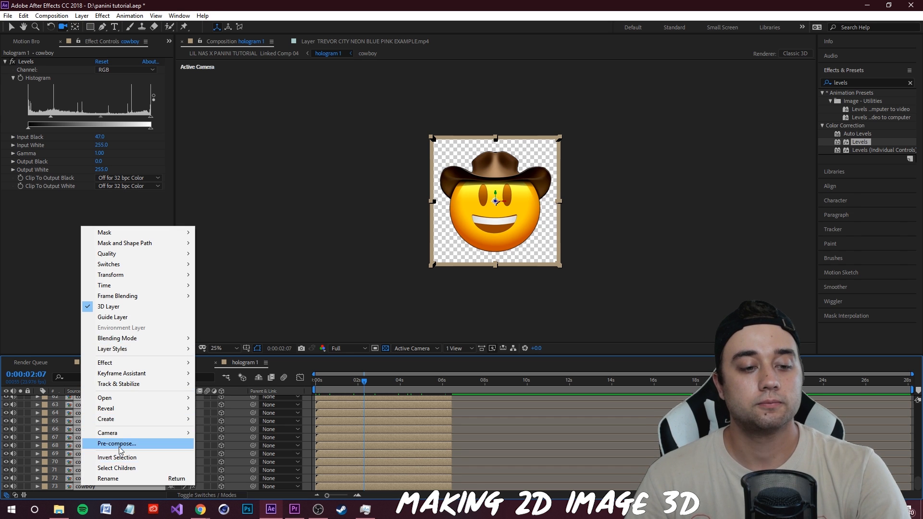
Step: Pre-compose all the stacked cowboy layers into a '3d cowboy' composition
{"action": "left_click", "coordinate": [117, 443]}
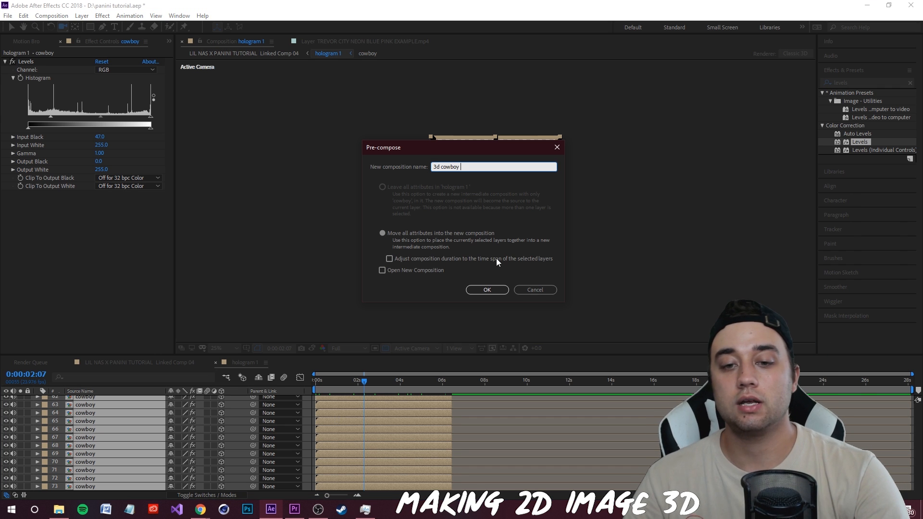
{"action": "left_click", "coordinate": [486, 289]}
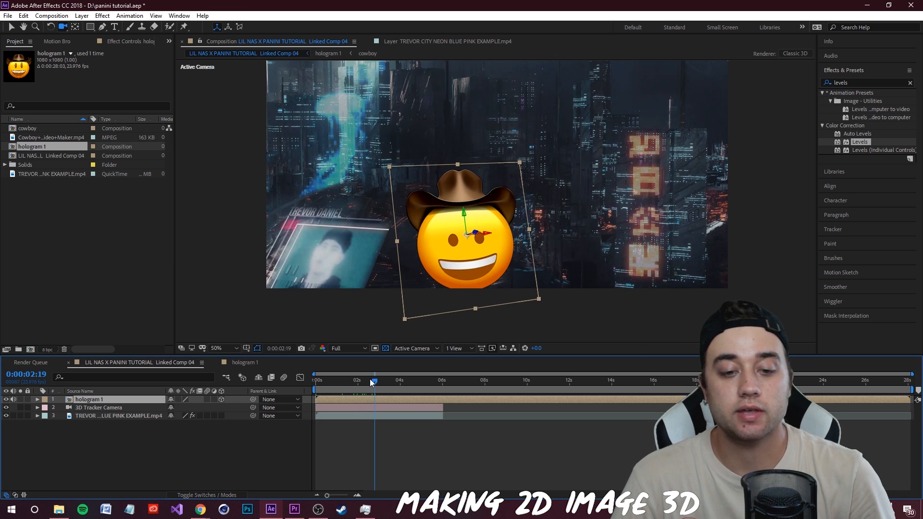
Step: Drag the hologram emoji further right over the city footage and scrub to a later frame to preview
{"action": "left_click_drag", "start_coordinate": [377, 380], "coordinate": [360, 379]}
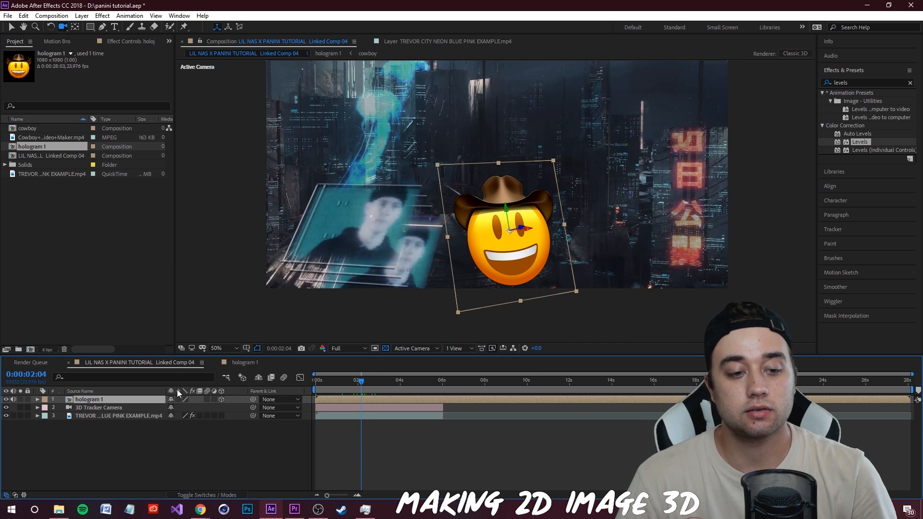
{"action": "mouse_move", "coordinate": [185, 391]}
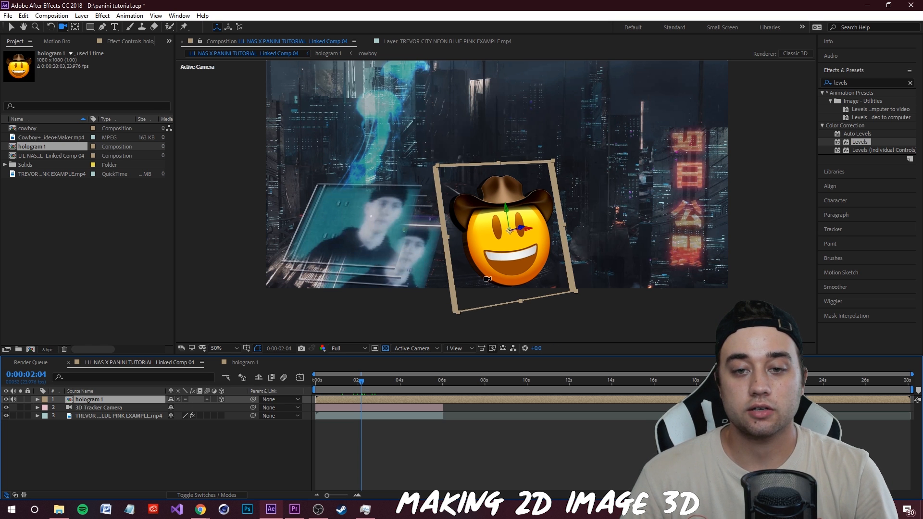
{"action": "left_click", "coordinate": [377, 379]}
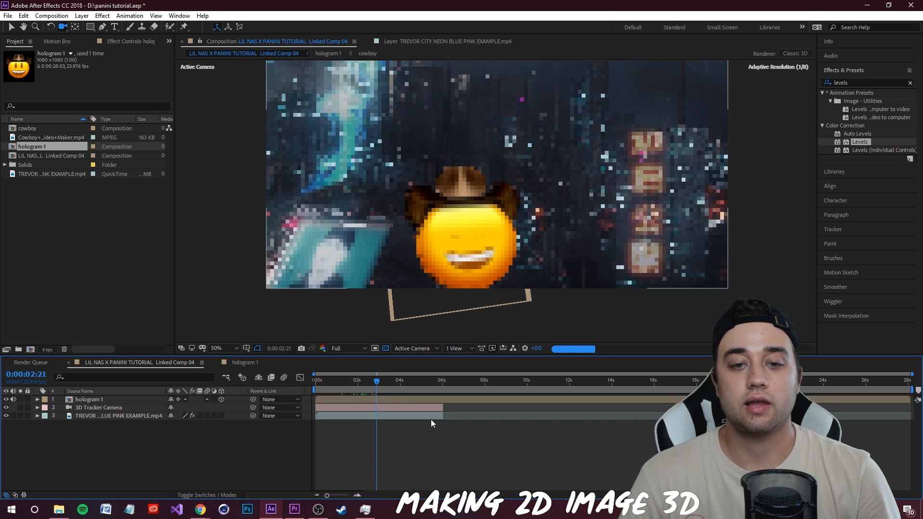